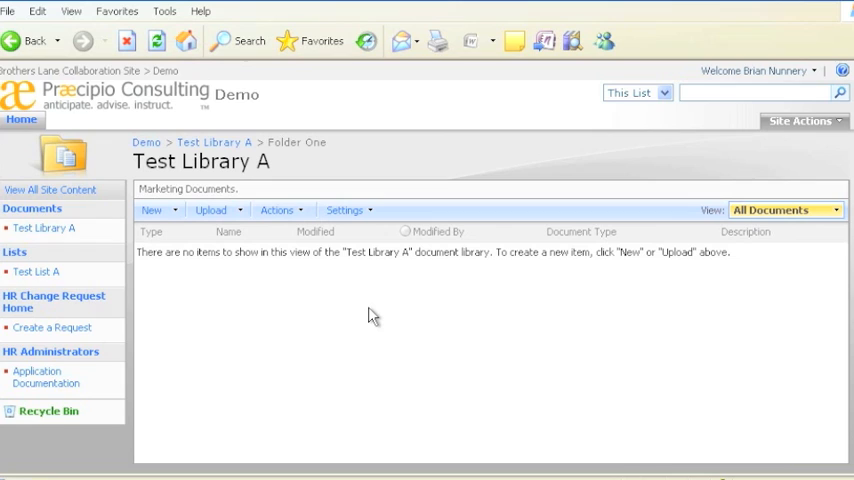
{"action": "mouse_move", "coordinate": [211, 210]}
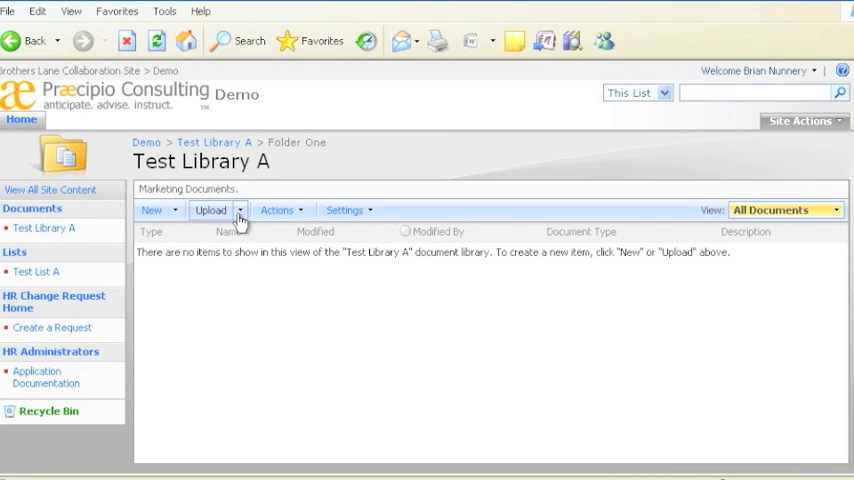
Step: Show the Upload dropdown options for single or multiple documents in Folder One
{"action": "left_click", "coordinate": [211, 210]}
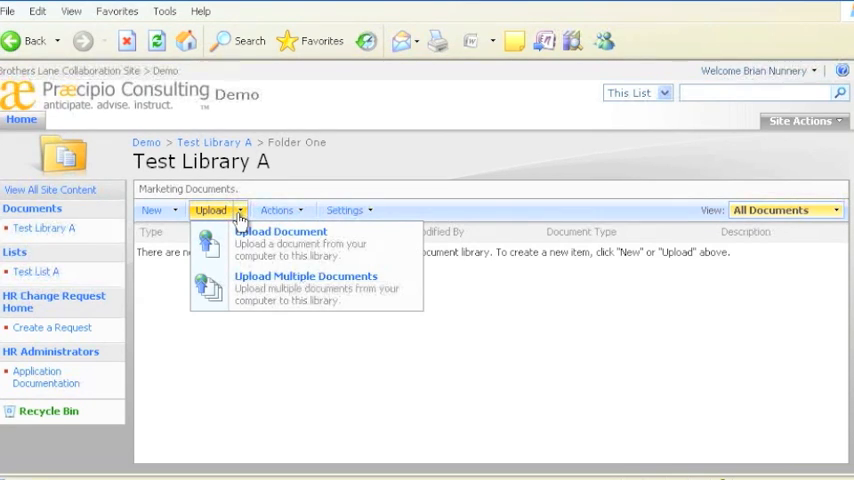
{"action": "mouse_move", "coordinate": [270, 288]}
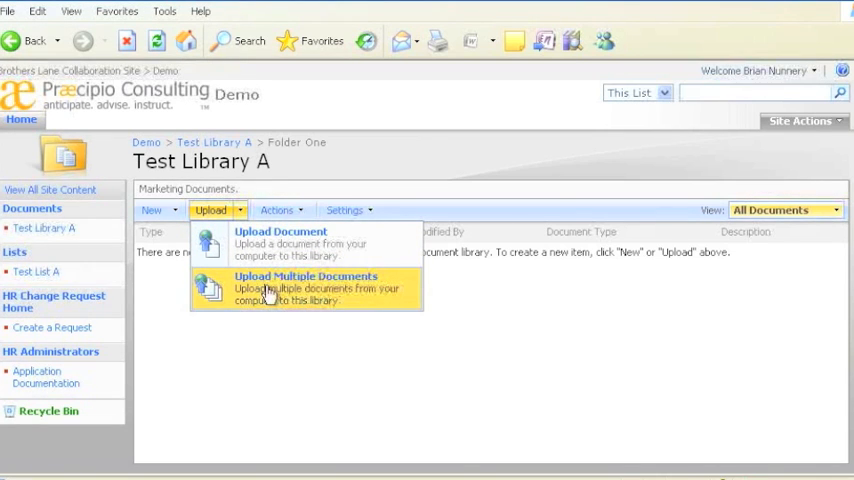
Step: Choose Upload Multiple Documents and switch to the multiple-file picker showing Demo Folder
{"action": "left_click", "coordinate": [280, 237]}
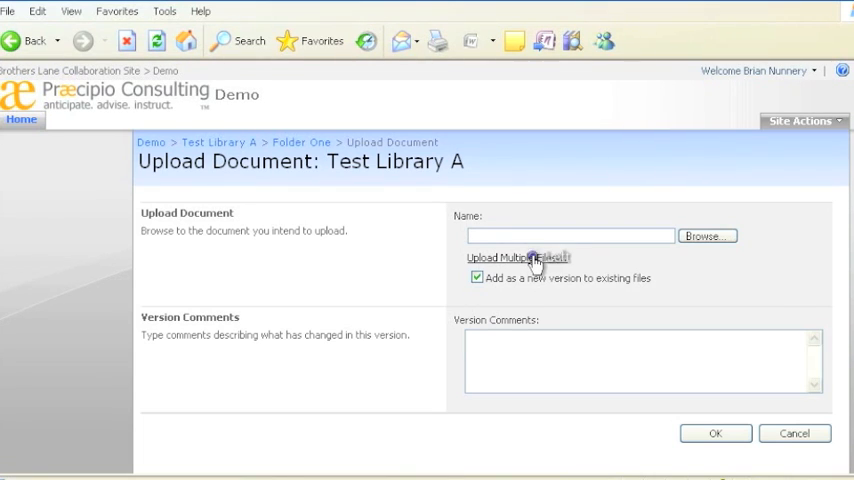
{"action": "left_click", "coordinate": [517, 258]}
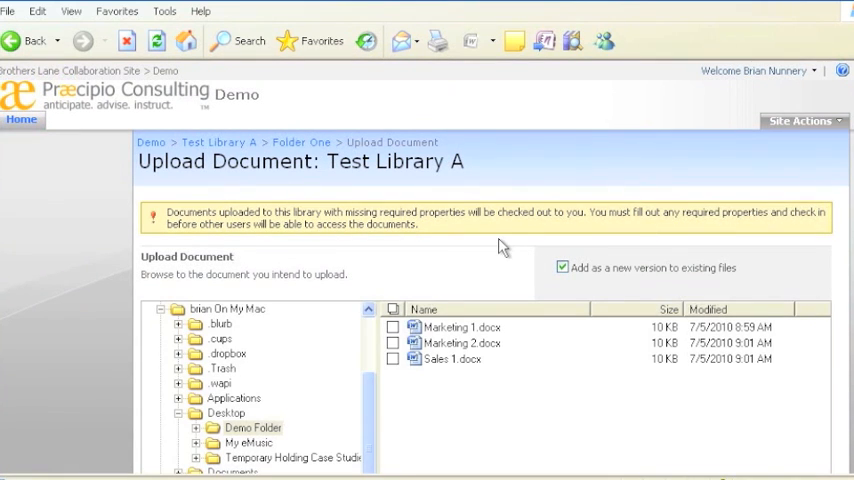
Step: Select Marketing 1, Marketing 2 and Sales 1 in Demo Folder for upload
{"action": "scroll", "scroll_direction": "down", "scroll_amount": 3}
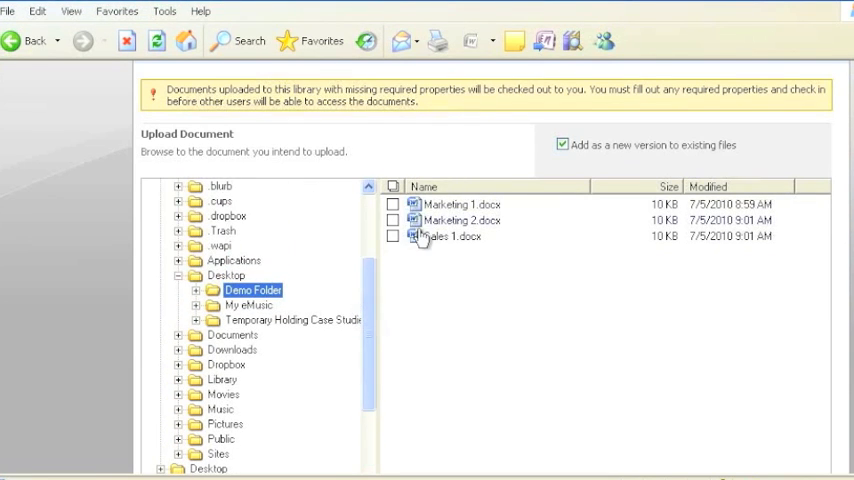
{"action": "left_click", "coordinate": [393, 204]}
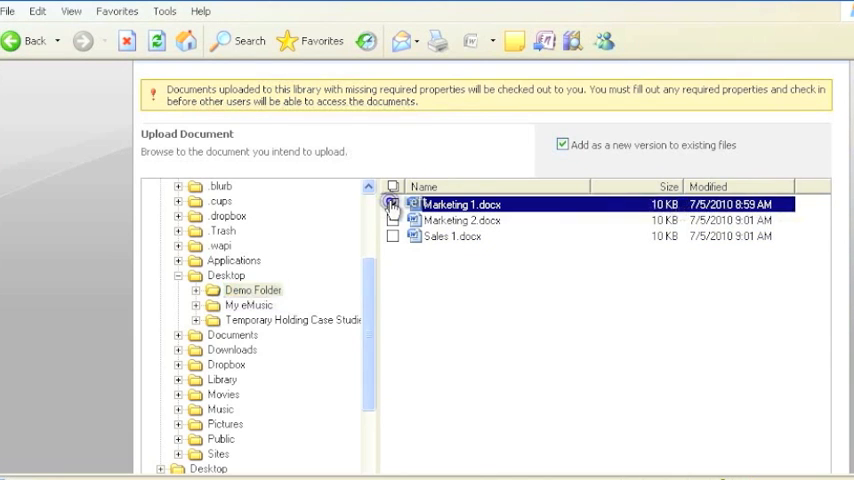
{"action": "left_click", "coordinate": [393, 204]}
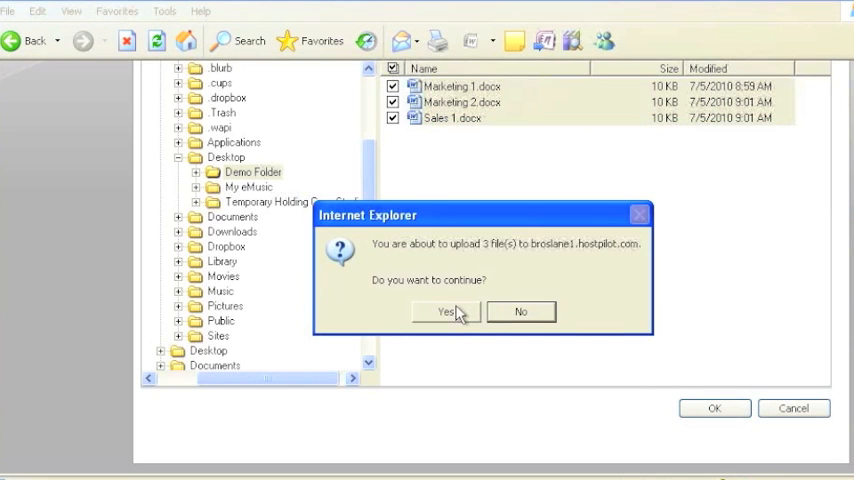
Step: Confirm uploading the 3 files to Folder One
{"action": "left_click", "coordinate": [444, 311]}
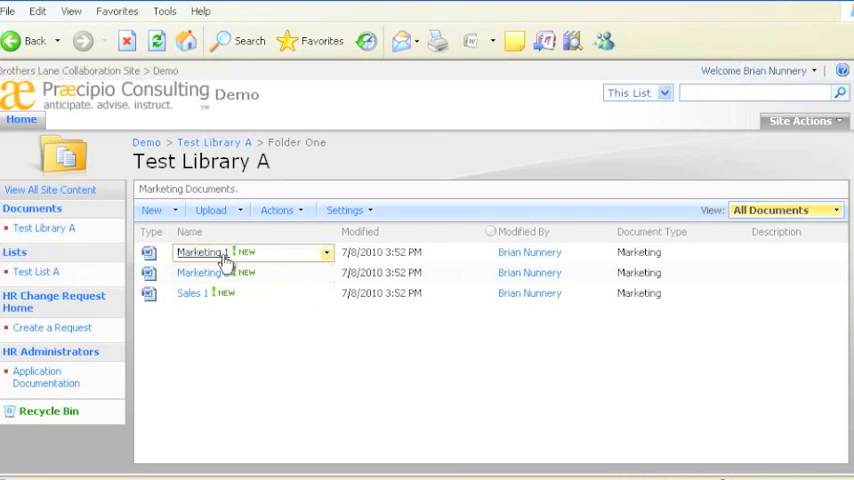
{"action": "left_click", "coordinate": [326, 252]}
{"action": "type", "text": "This is"}
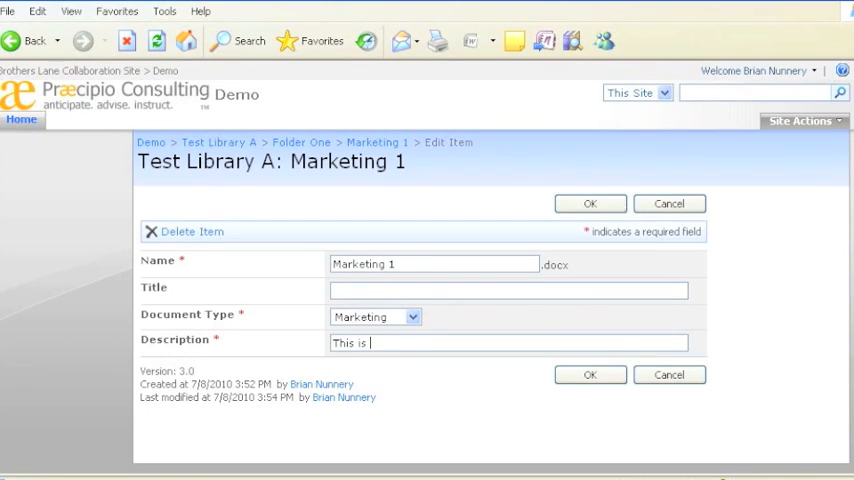
Step: Enter "This is a marketing document." as Marketing 1's description
{"action": "type", "text": "a marketing document."}
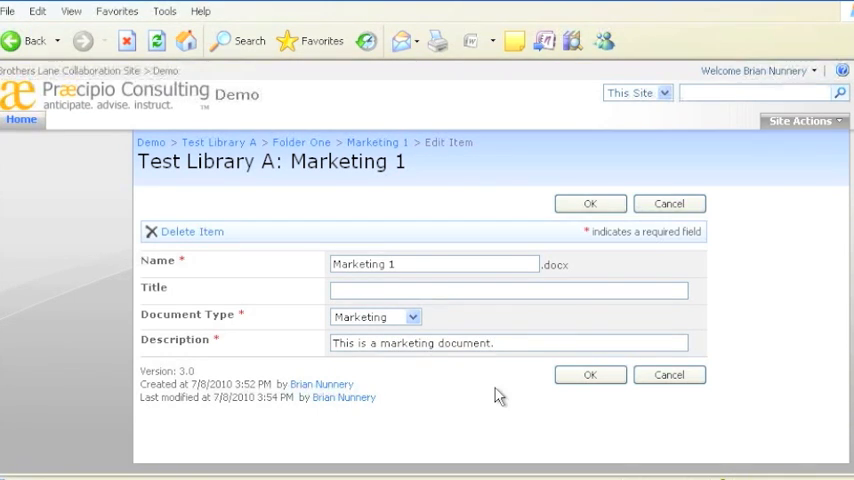
{"action": "mouse_move", "coordinate": [434, 382]}
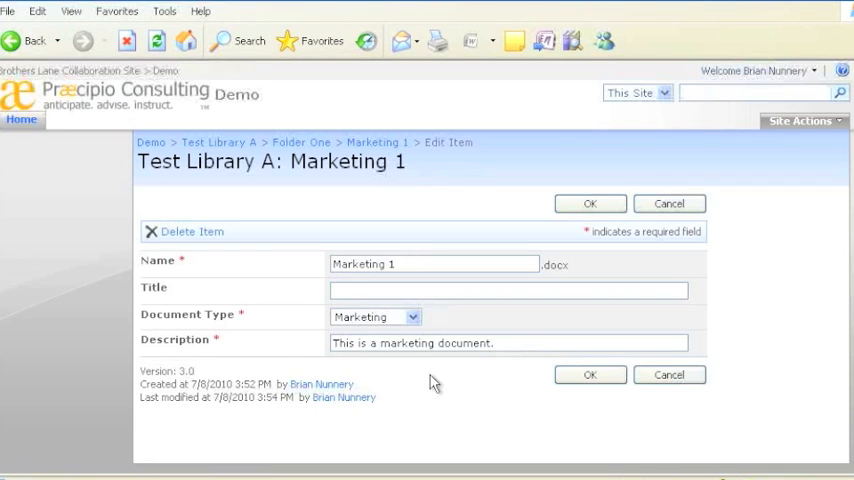